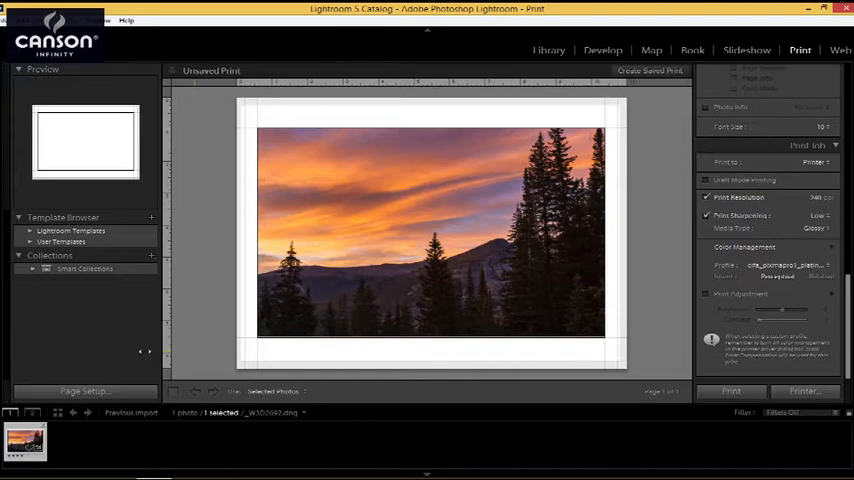
# Open Page Setup for the Canon PRO-1 with letter-size landscape paper.
pyautogui.click(84, 390)
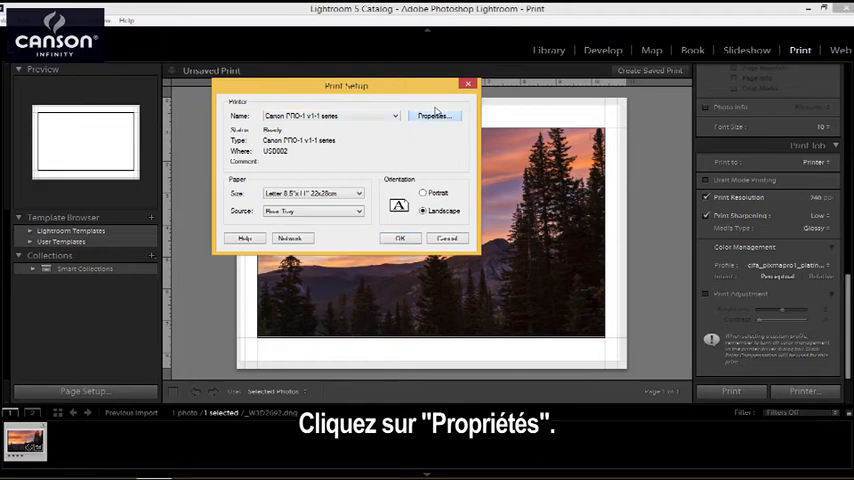
# Set the Canon PRO-1 driver's media type to Photo Paper Plus Semi-gloss.
pyautogui.click(432, 115)
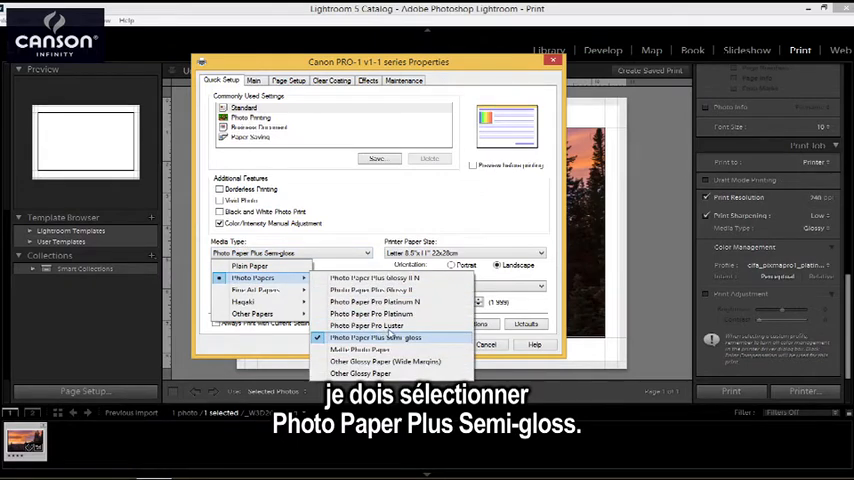
pyautogui.click(375, 337)
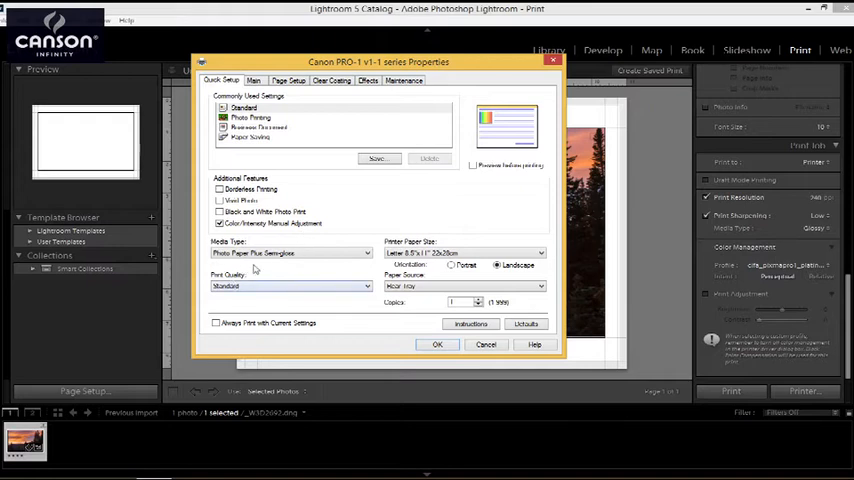
# Select High print quality, keeping letter-size landscape paper and one copy.
pyautogui.click(290, 286)
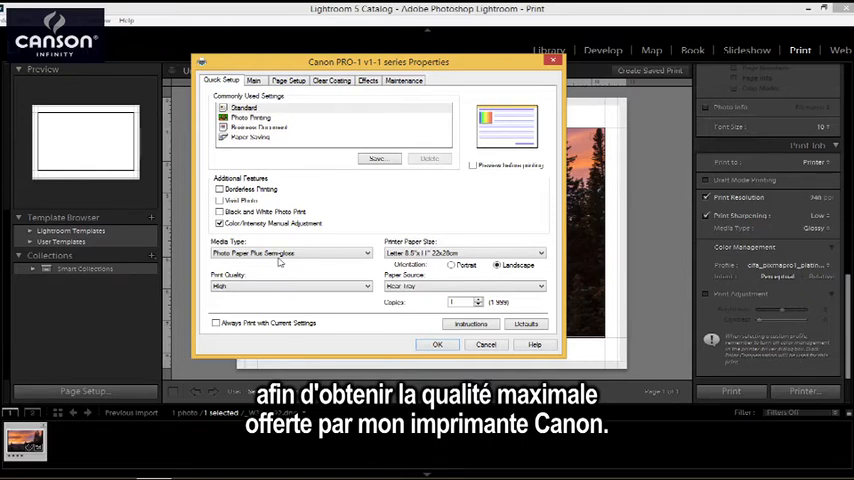
pyautogui.moveTo(450, 235)
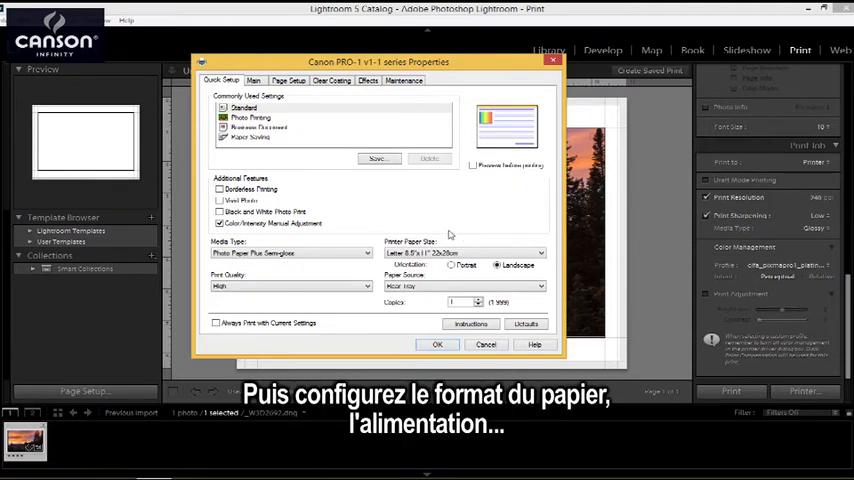
pyautogui.click(465, 252)
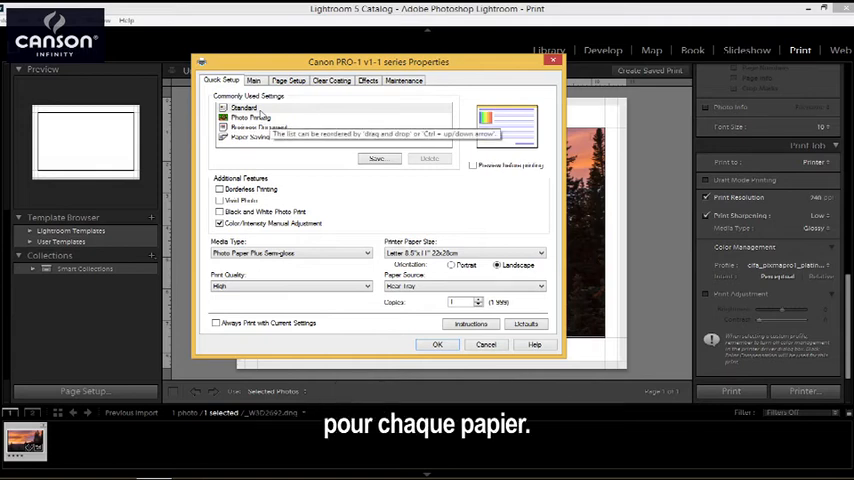
# Save the driver settings as preset 'platine' and close Properties and Print Setup.
pyautogui.click(378, 159)
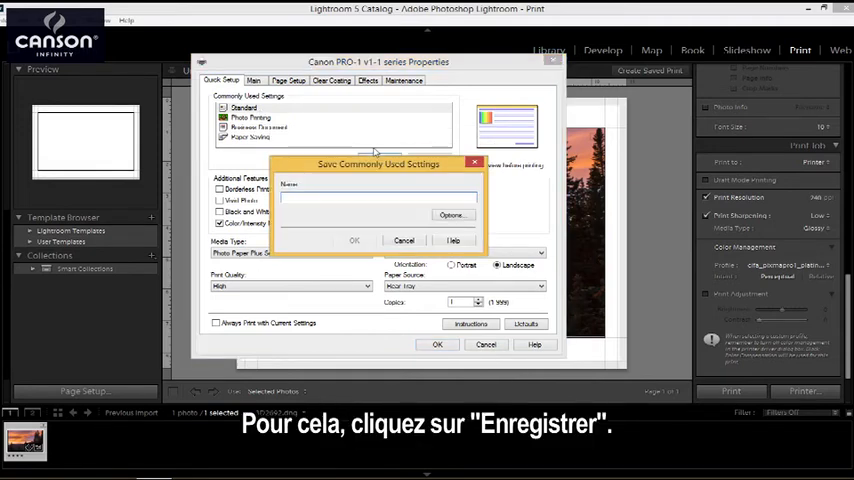
pyautogui.write('platine')
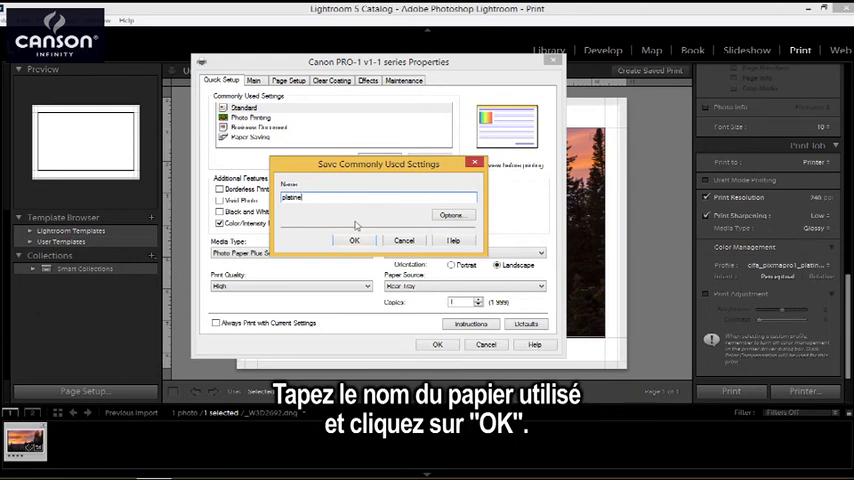
pyautogui.click(353, 240)
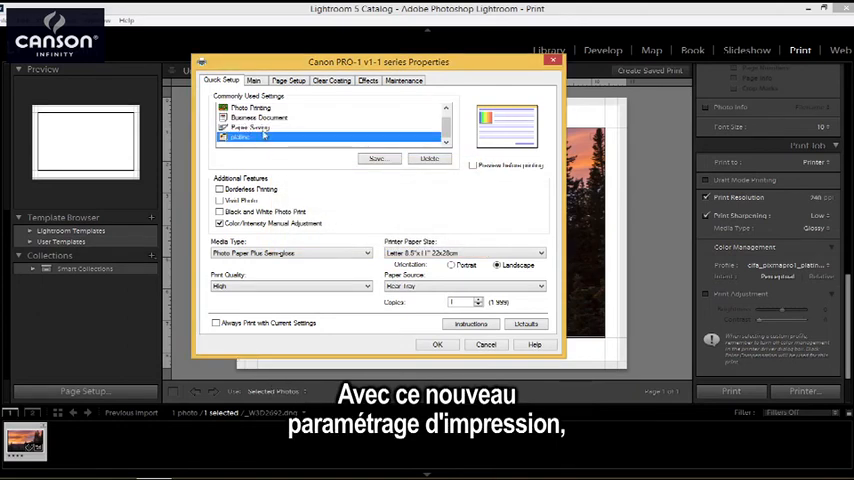
pyautogui.moveTo(250, 137)
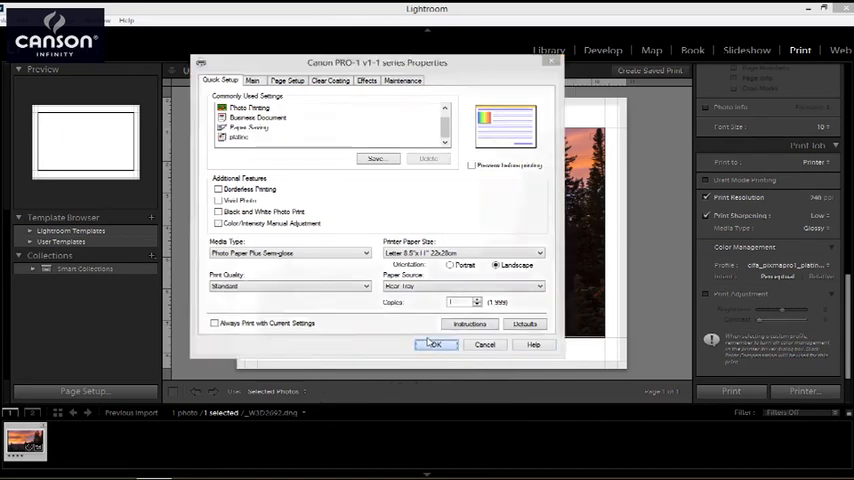
pyautogui.click(433, 344)
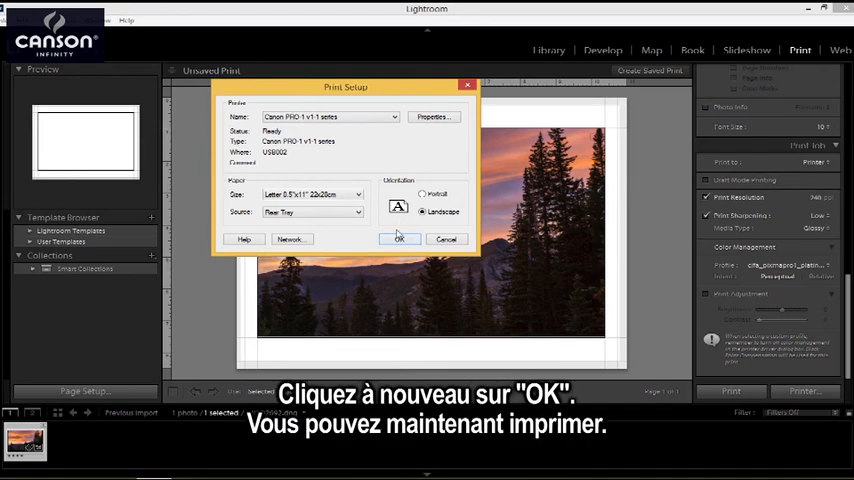
pyautogui.click(399, 239)
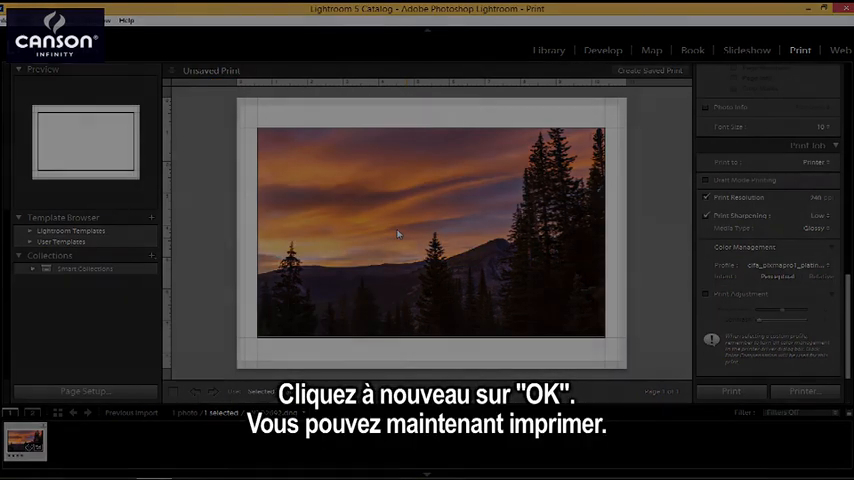